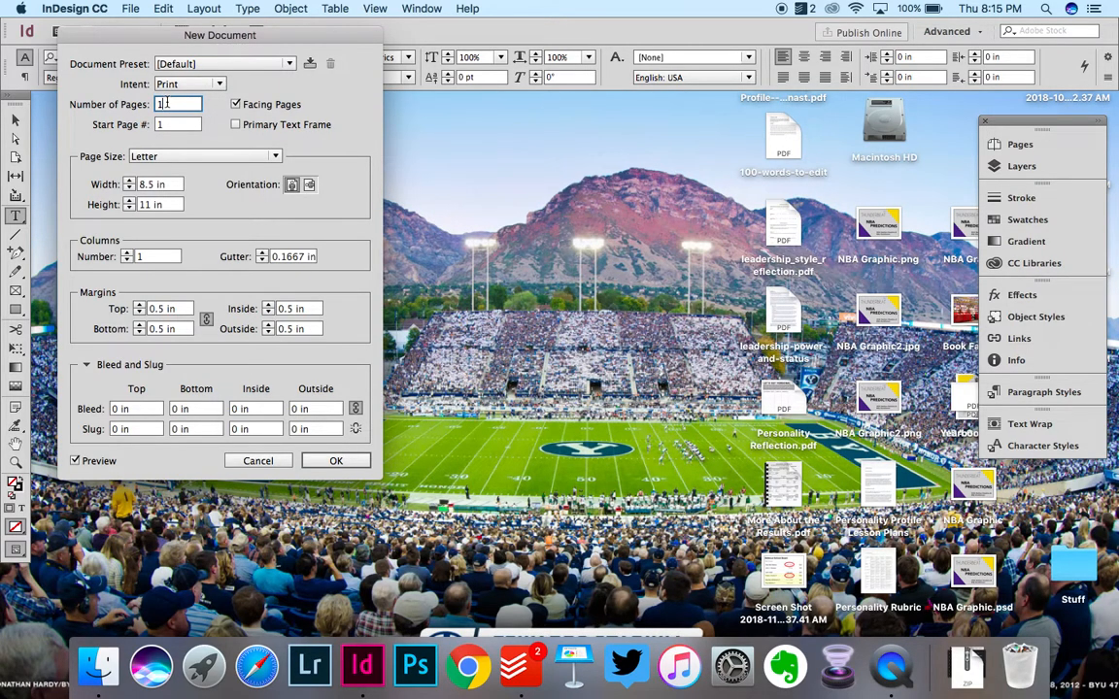
Enter 13 pages for the new document and dismiss the missing-dictionary warning.
type("13")
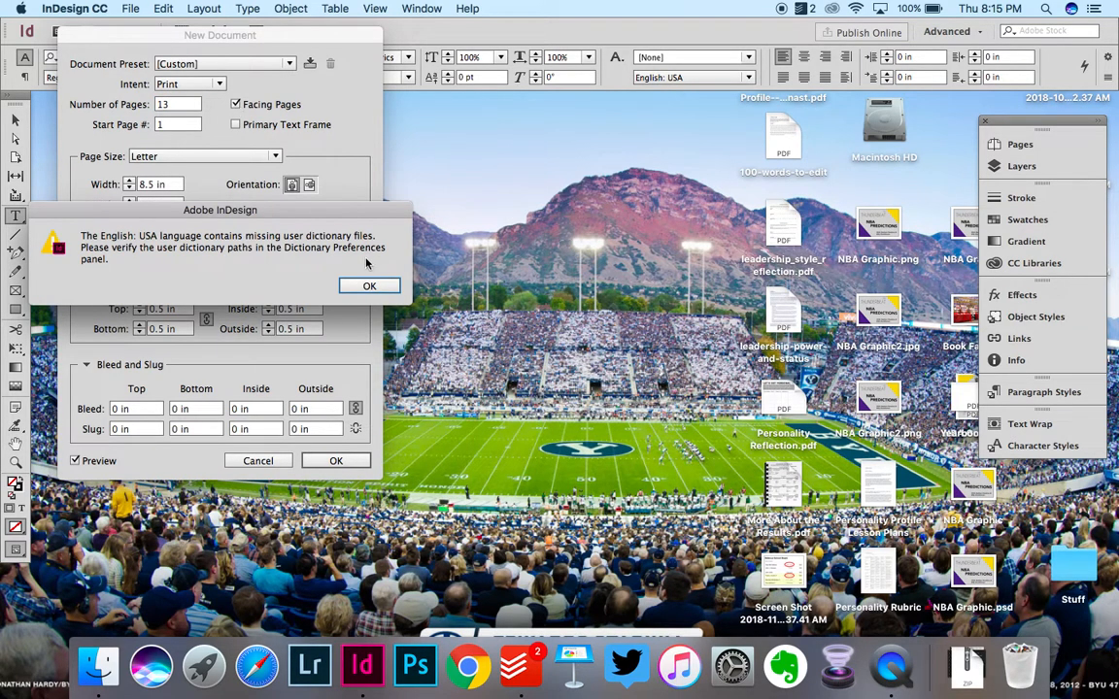
left_click(368, 286)
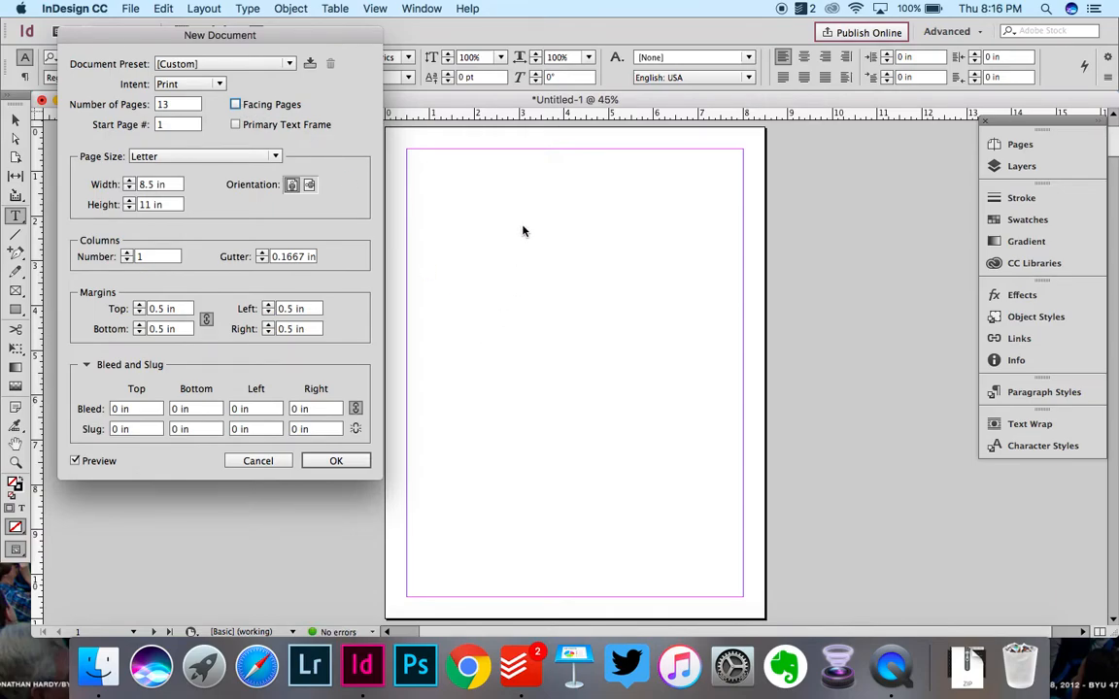
mouse_move(524, 273)
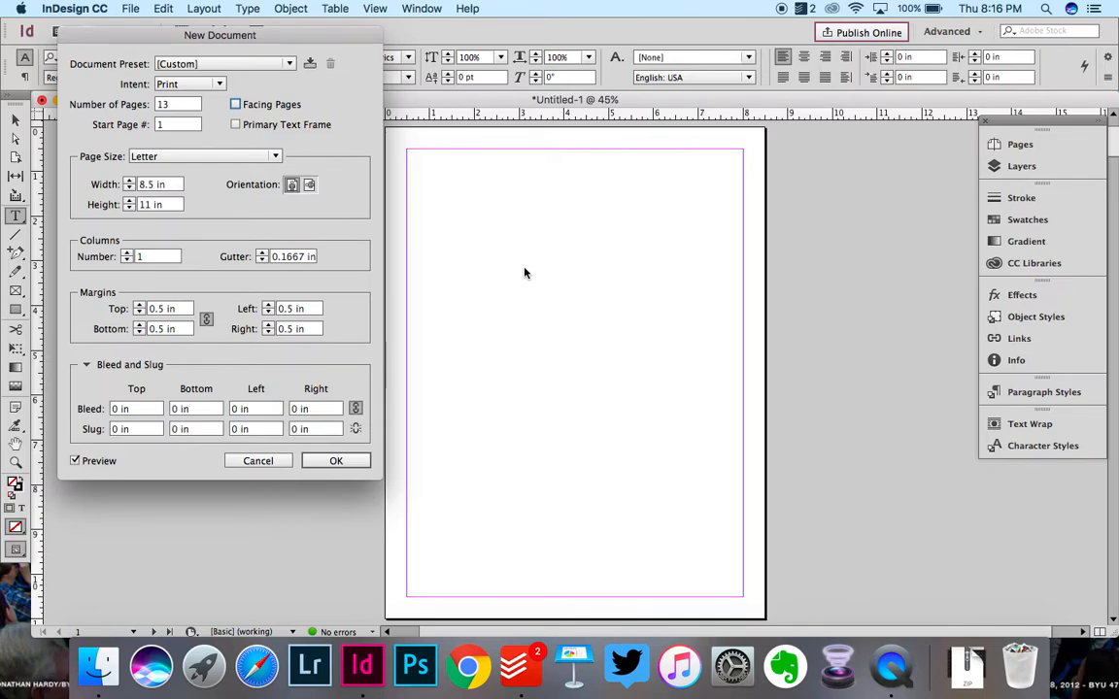
mouse_move(412, 226)
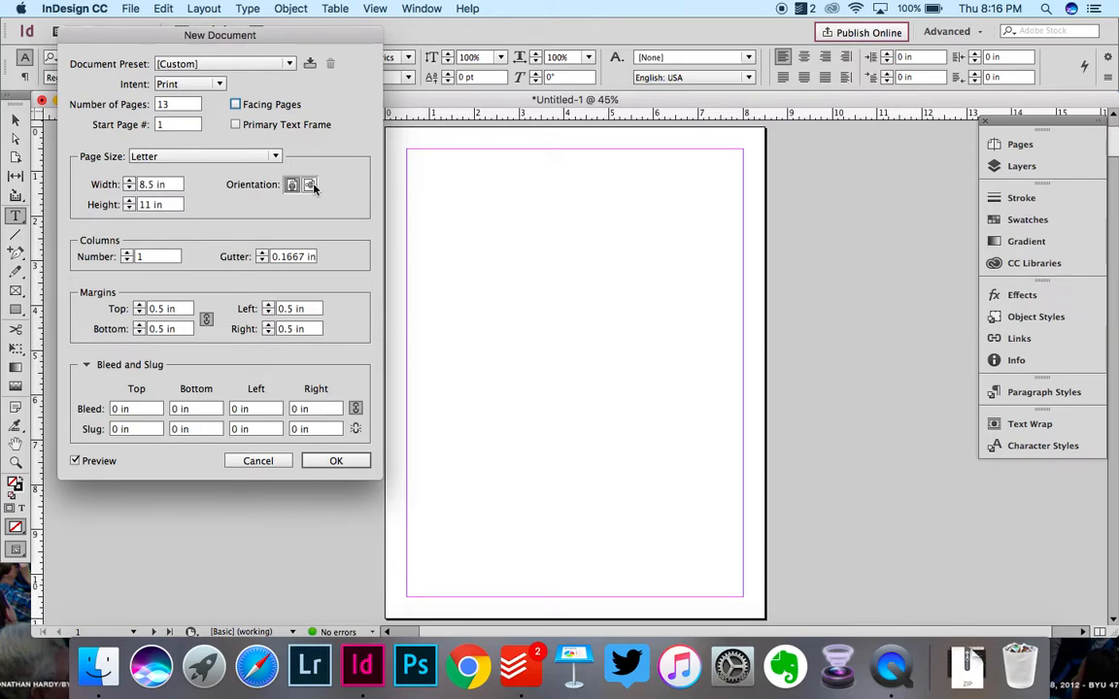
mouse_move(309, 185)
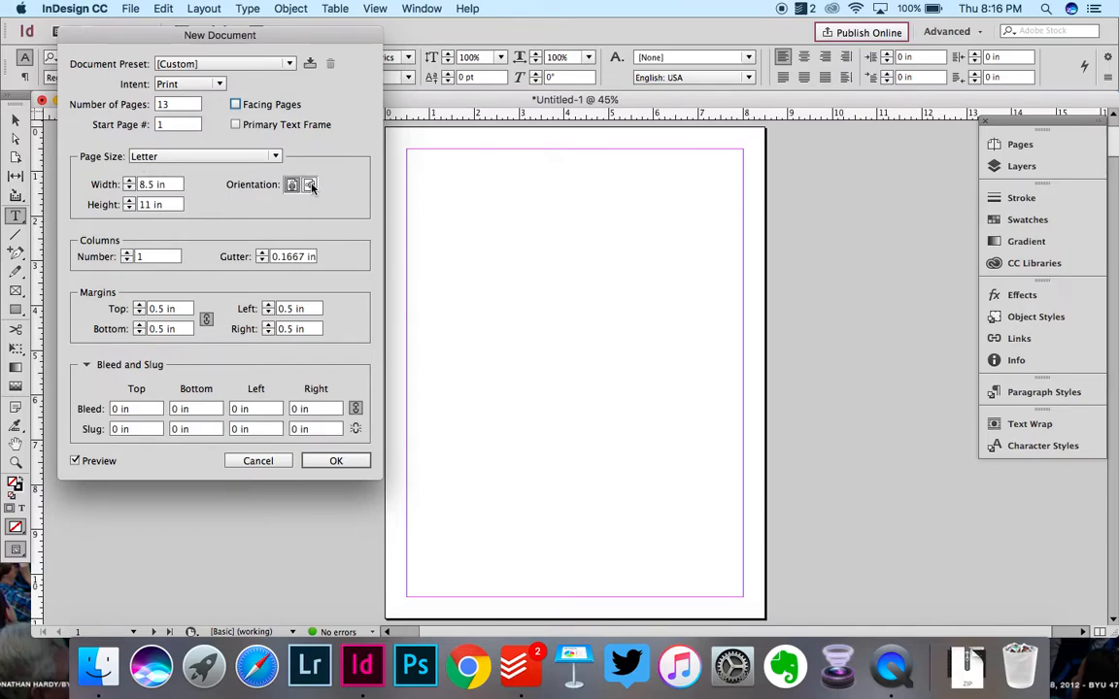
Switch the page orientation to landscape, 11 by 8.5 inches.
left_click(309, 185)
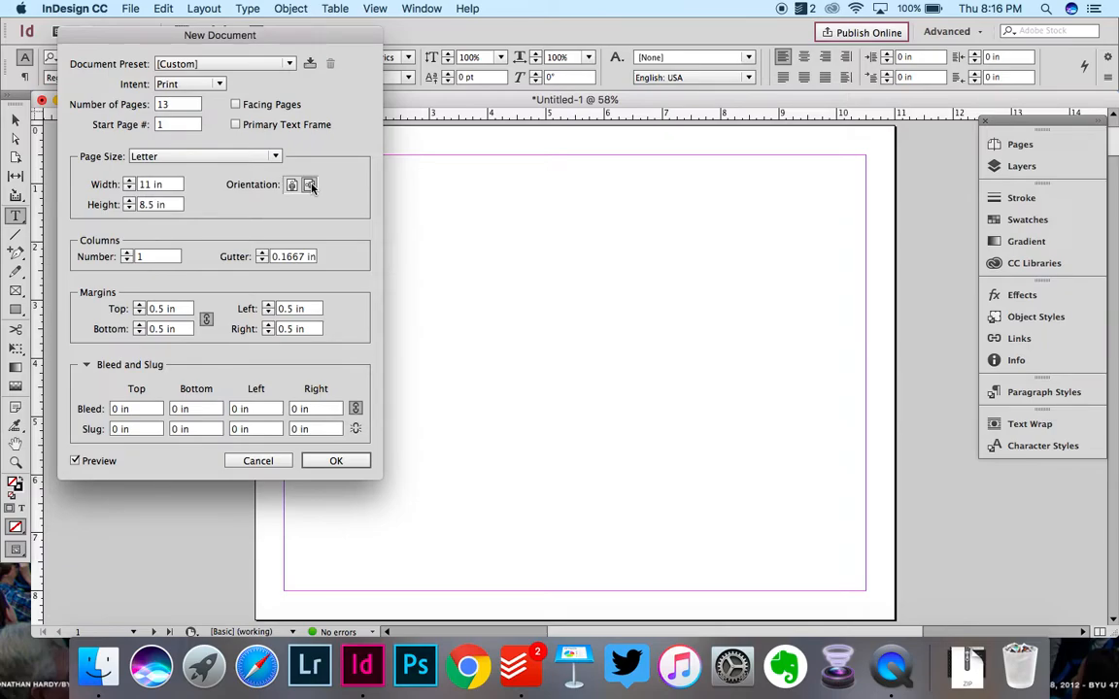
mouse_move(309, 185)
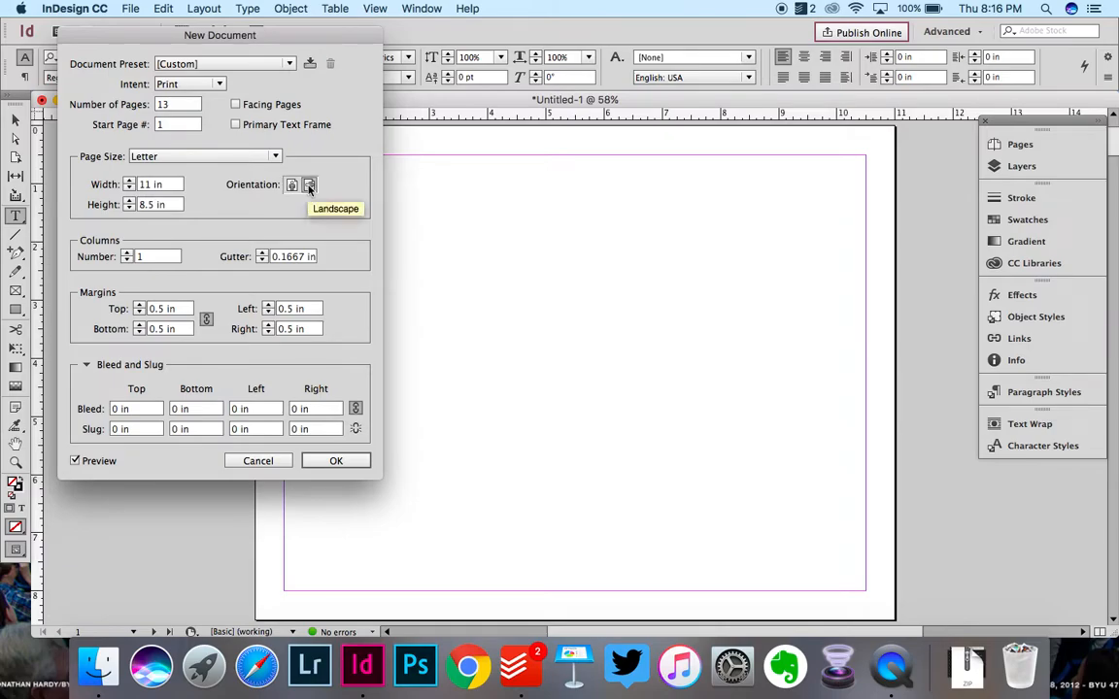
mouse_move(192, 228)
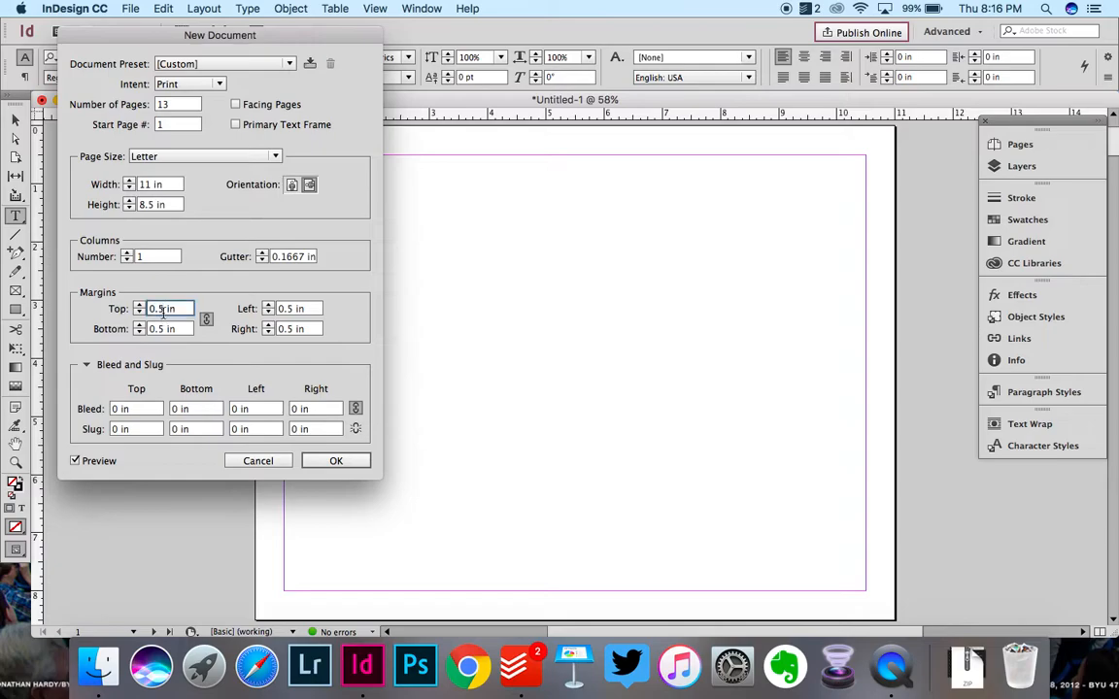
Enter 0.25 in for the linked margins so all four sides match.
type("0.25 in")
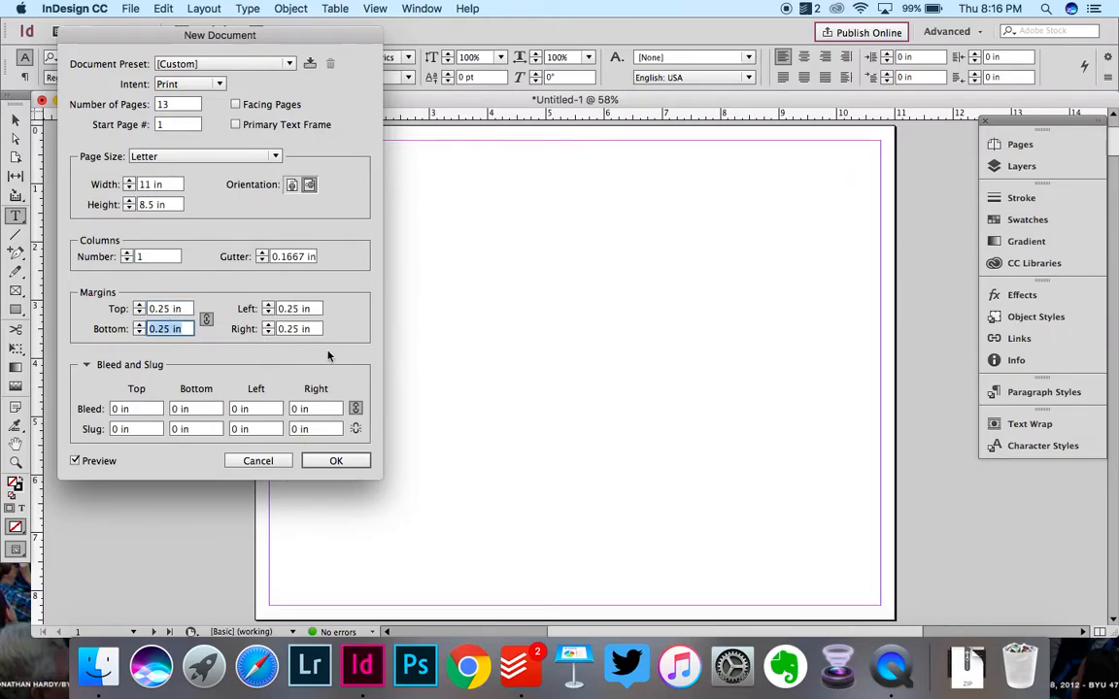
mouse_move(877, 346)
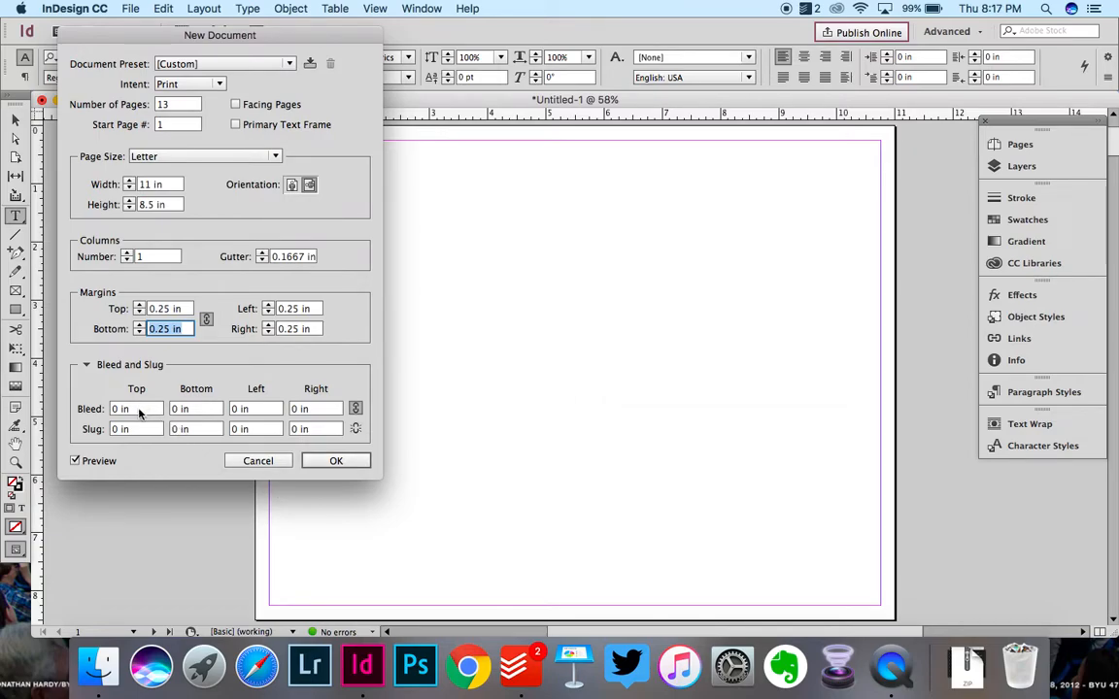
Select the Bleed Top field to begin setting a 0.25 in bleed.
left_click(134, 409)
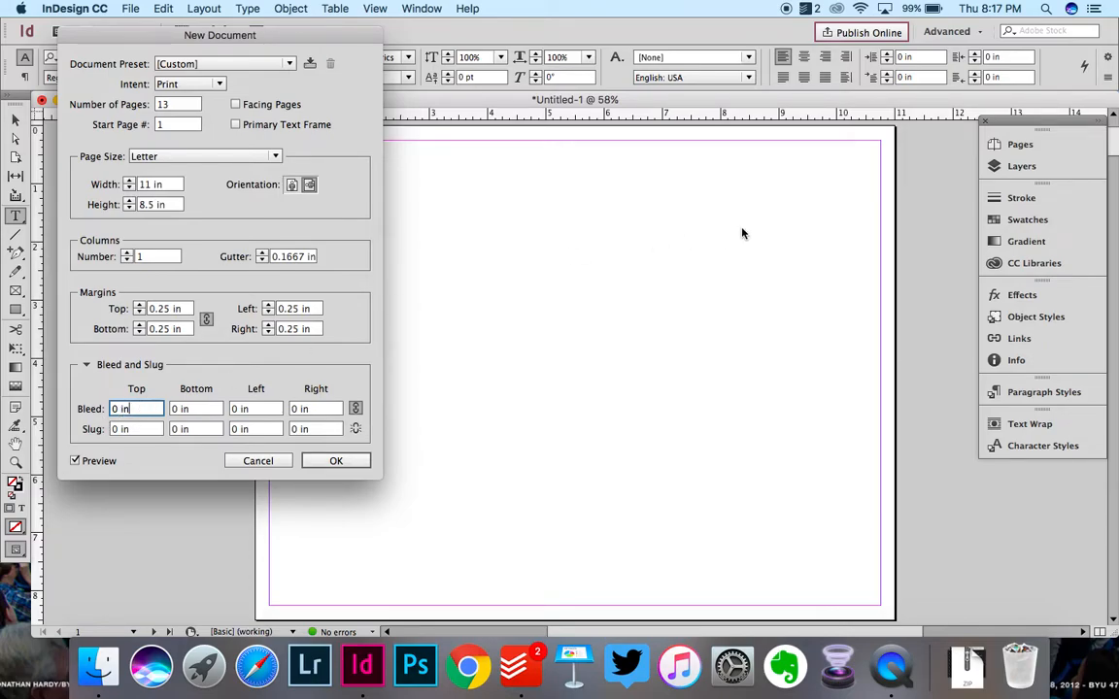
mouse_move(896, 131)
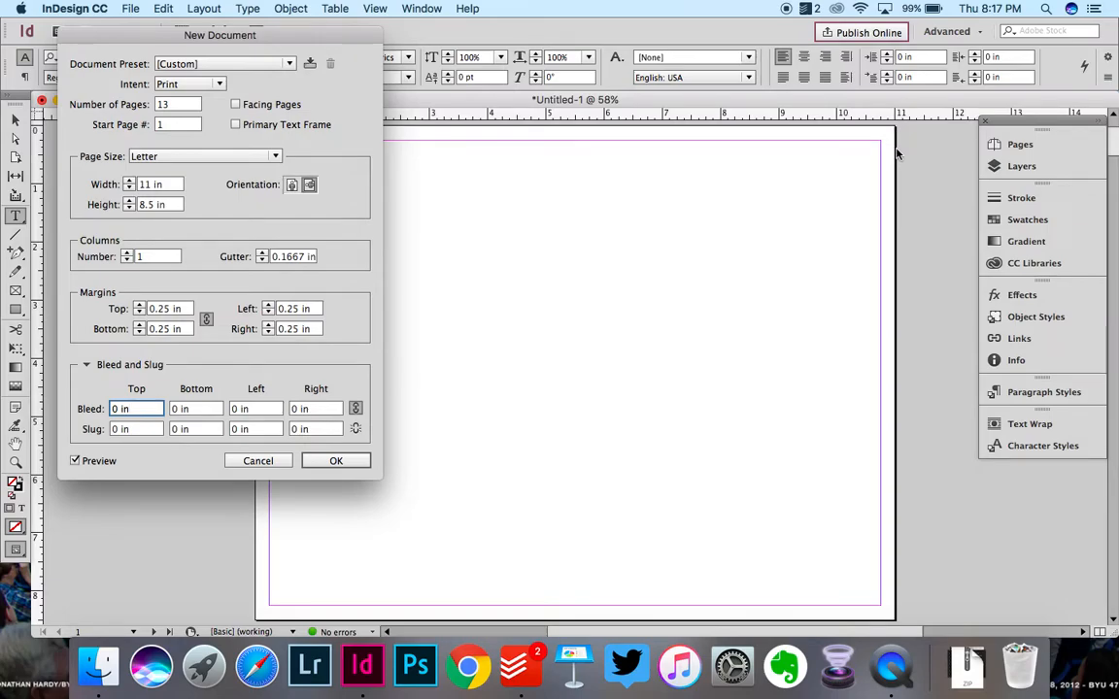
mouse_move(894, 251)
type("0.25")
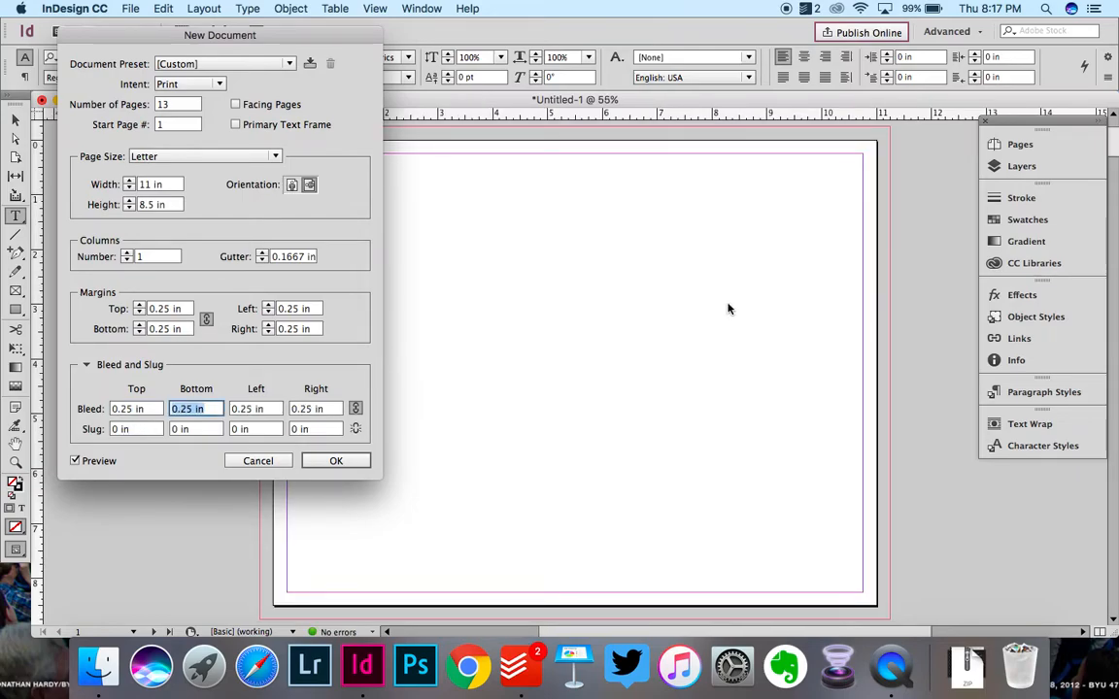
mouse_move(866, 577)
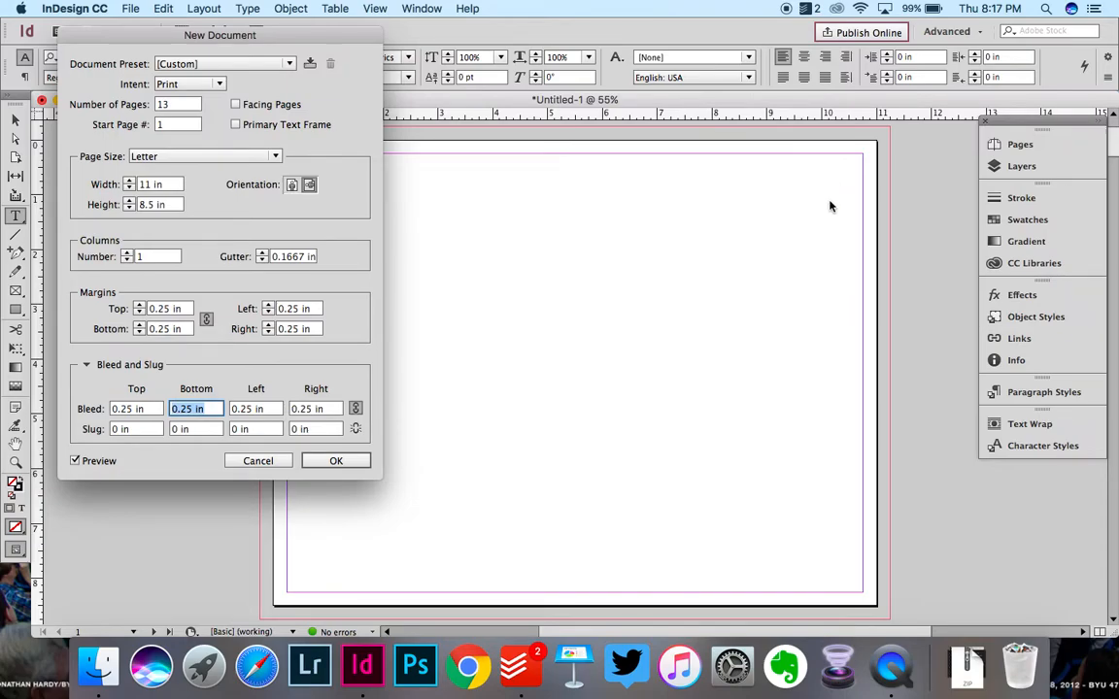
mouse_move(880, 140)
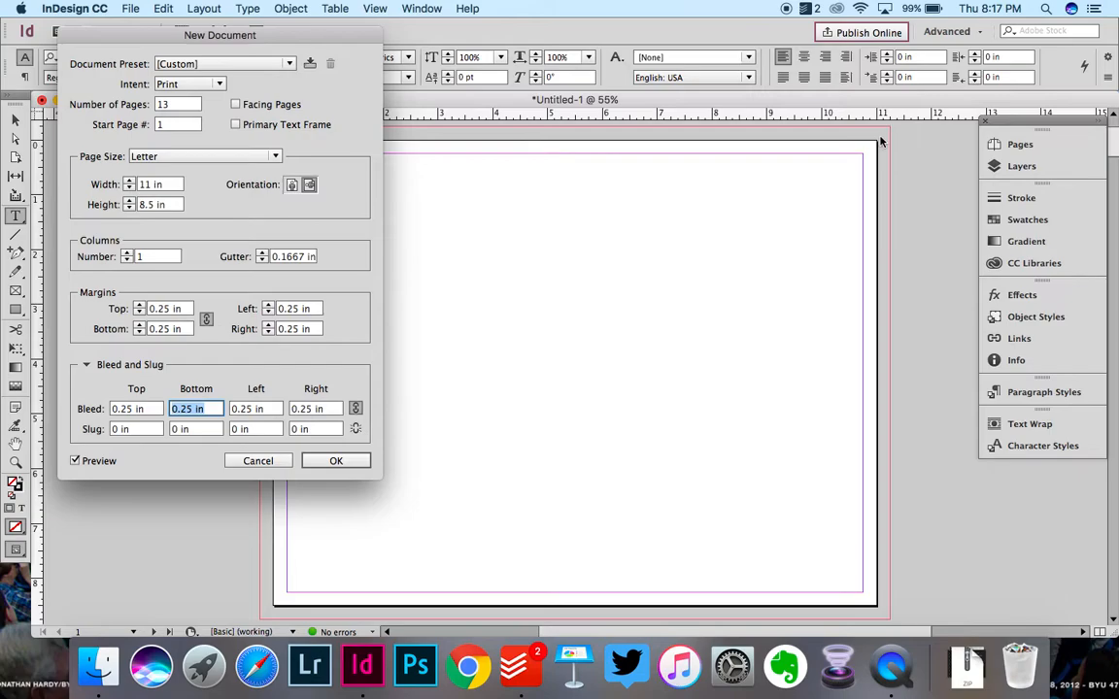
mouse_move(866, 555)
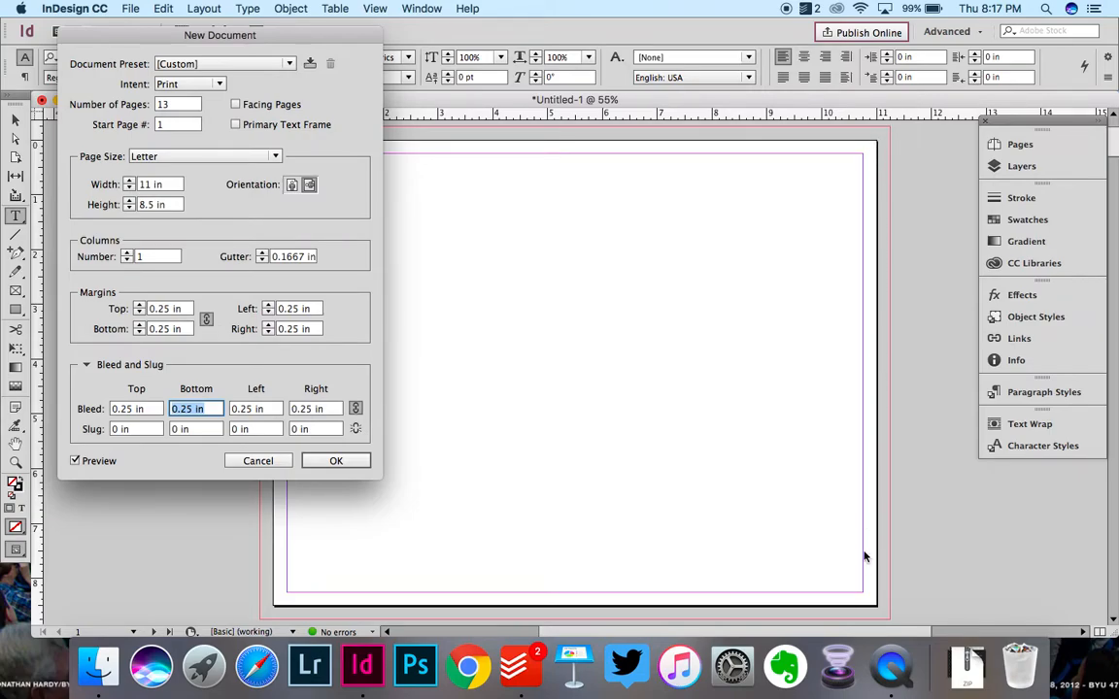
mouse_move(898, 198)
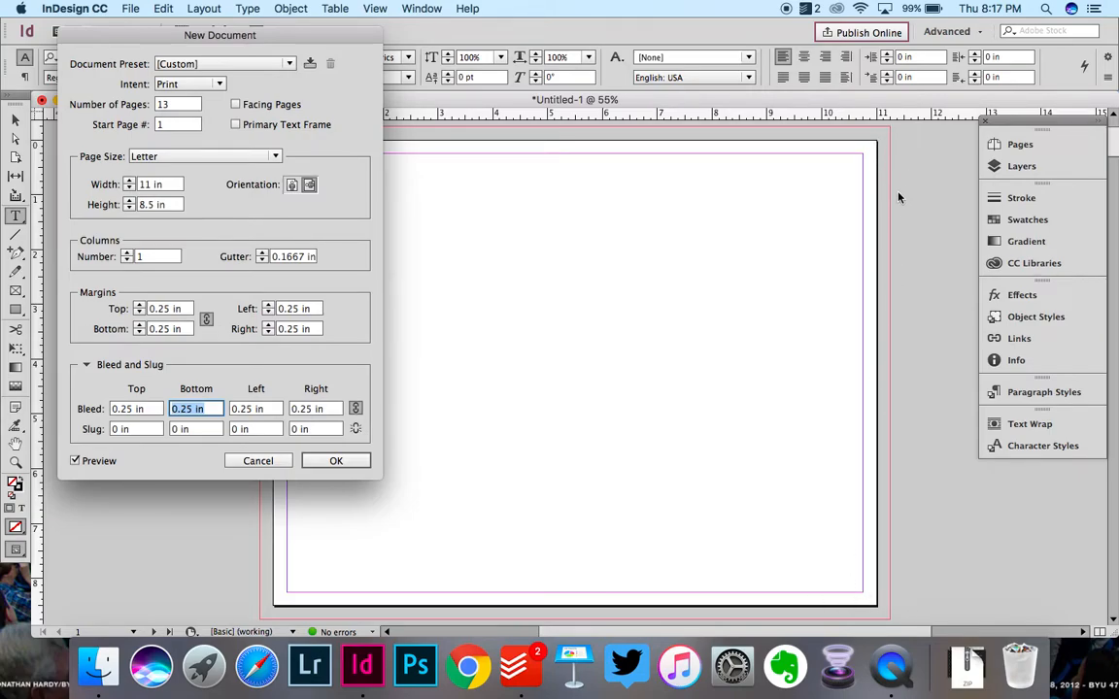
mouse_move(876, 230)
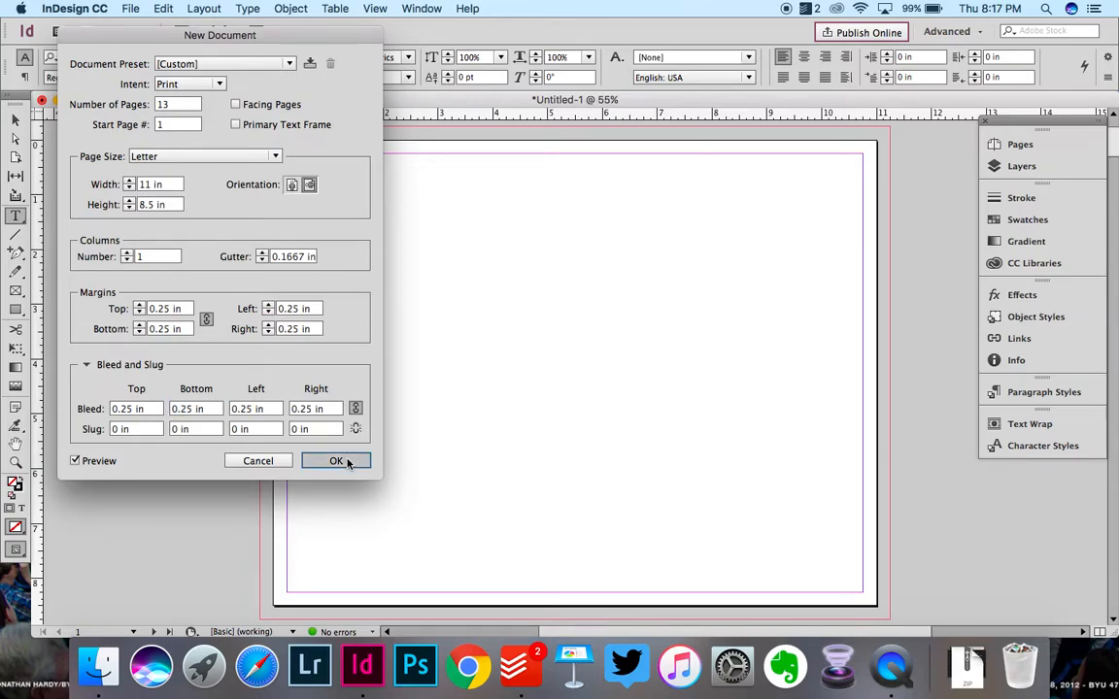
Create the document and add a 'Title Page' text frame on page 1.
left_click(335, 461)
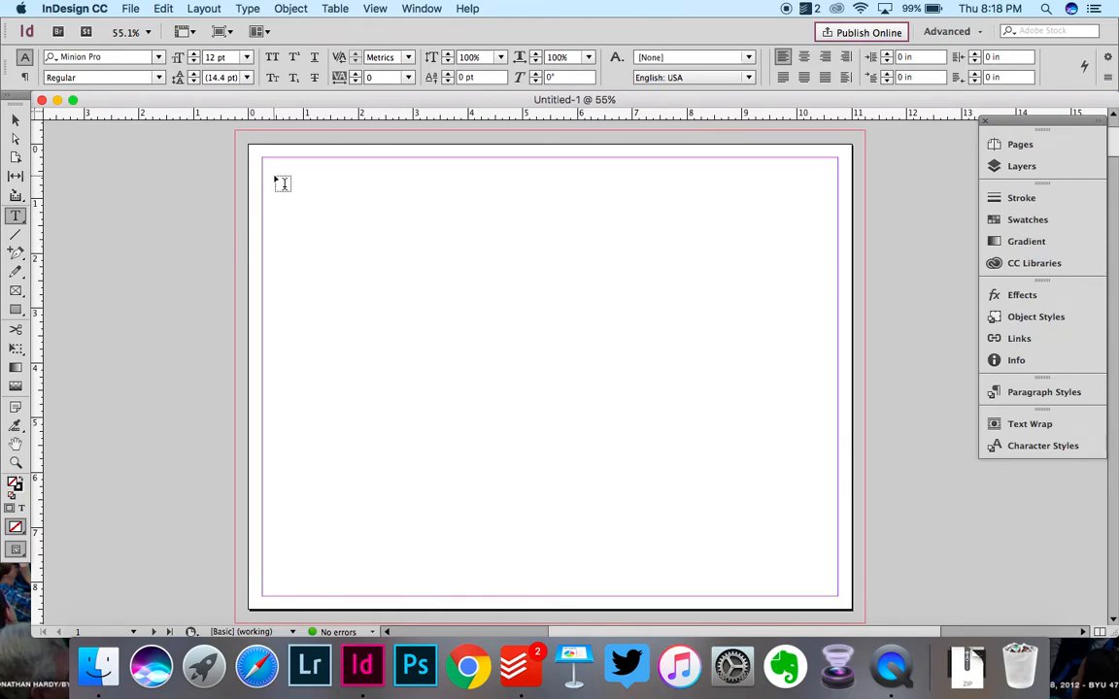
left_click_drag(275, 175, 549, 270)
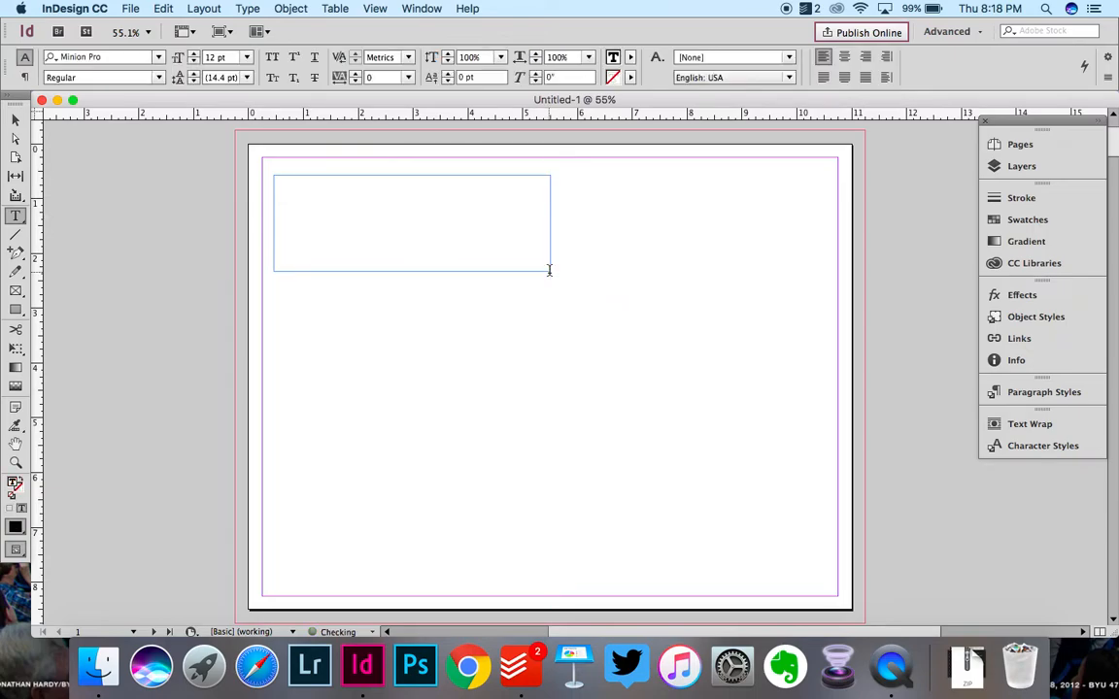
type("Title Page")
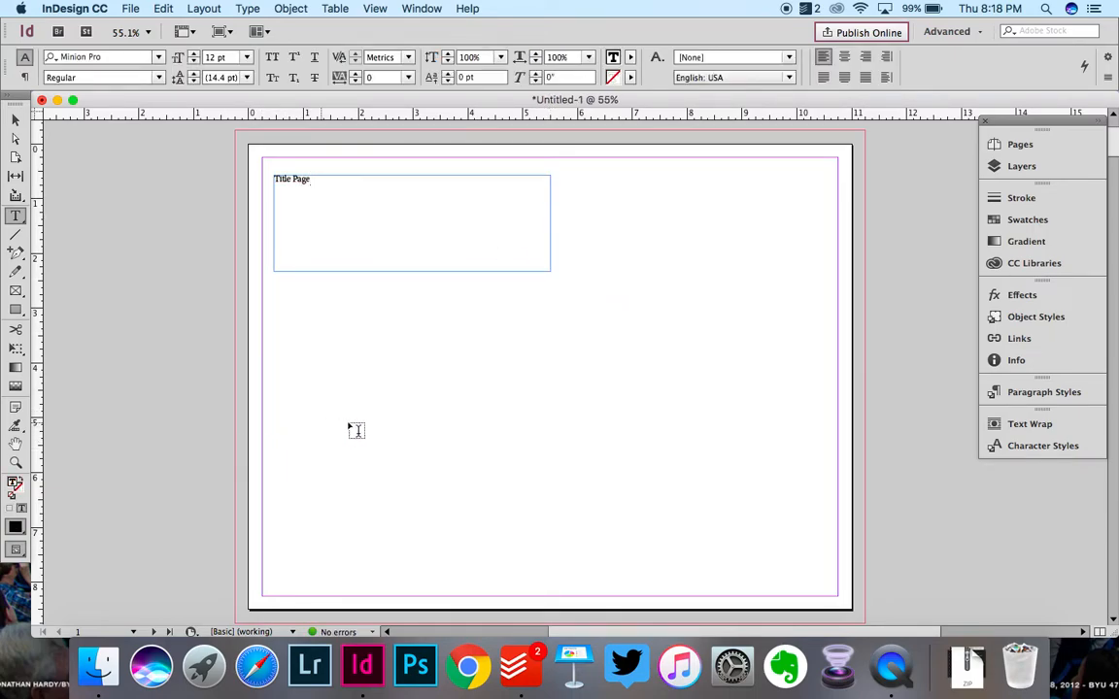
Add a text frame reading 'Explanation page' near the top of page 2.
scroll("down", 3)
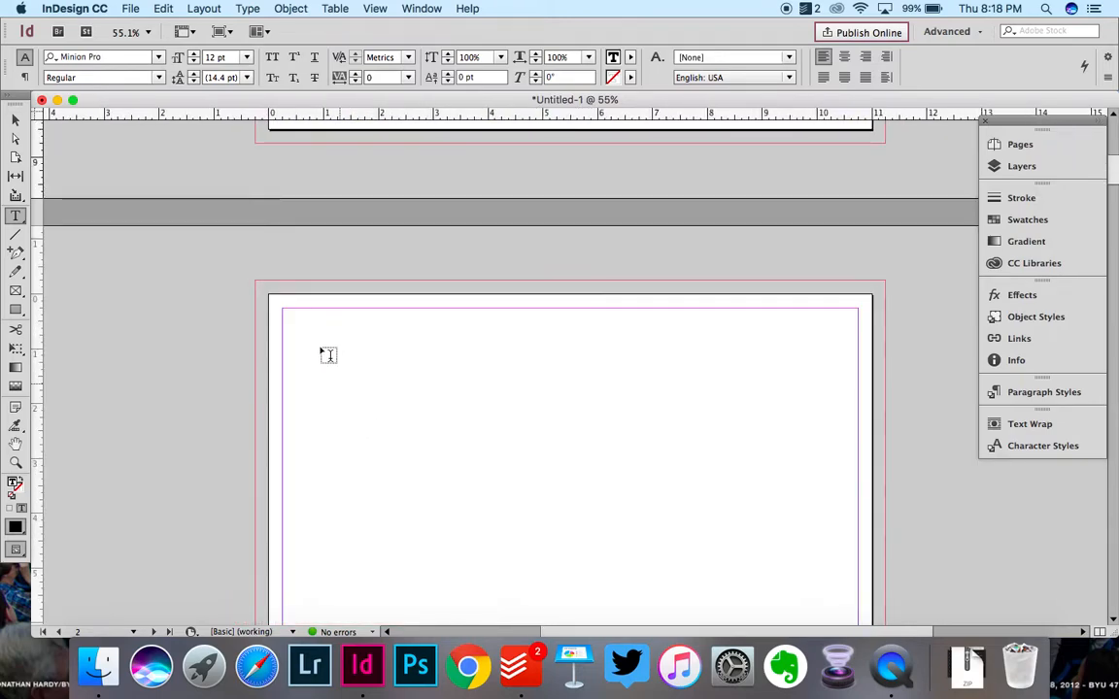
left_click_drag(301, 335, 554, 413)
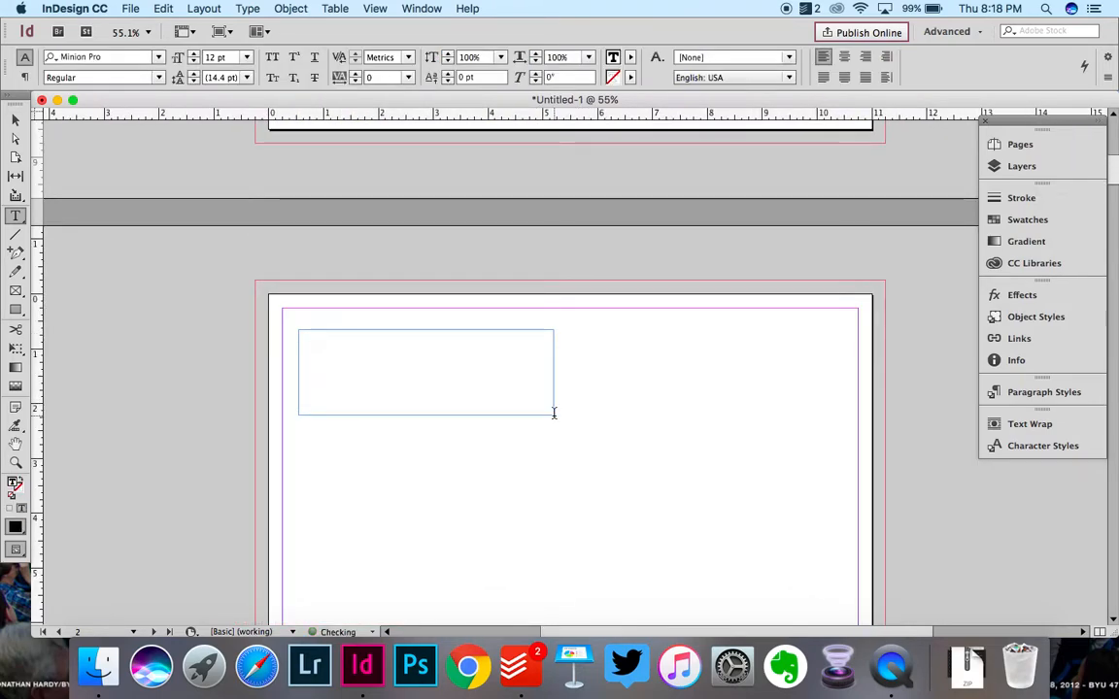
type("Explana")
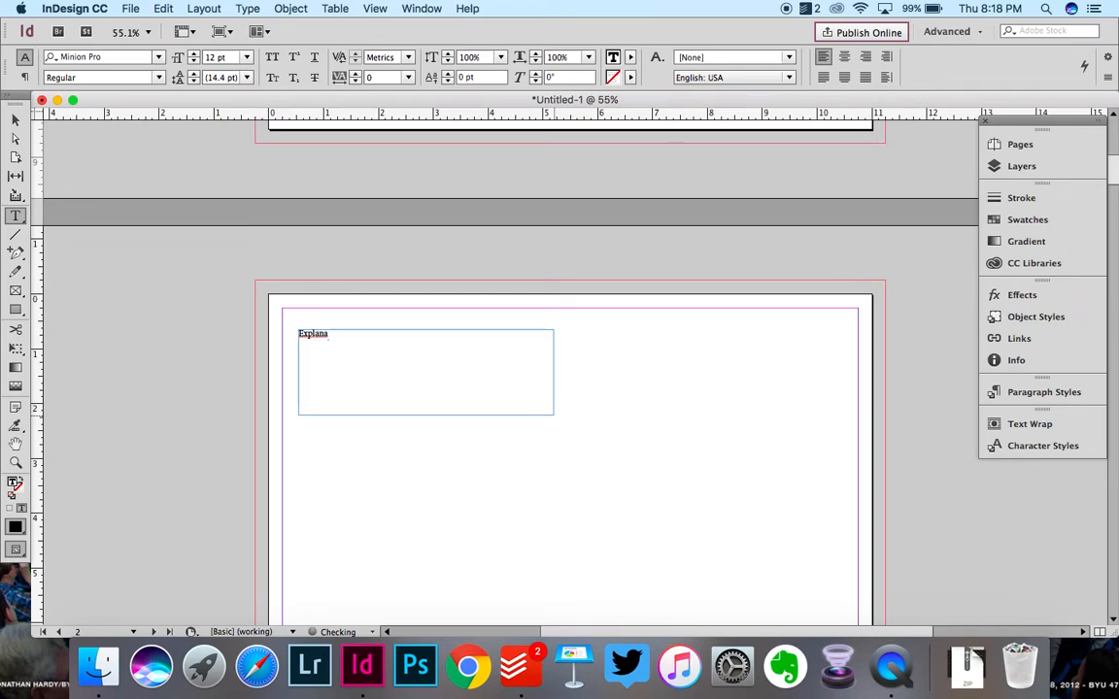
type("tion page")
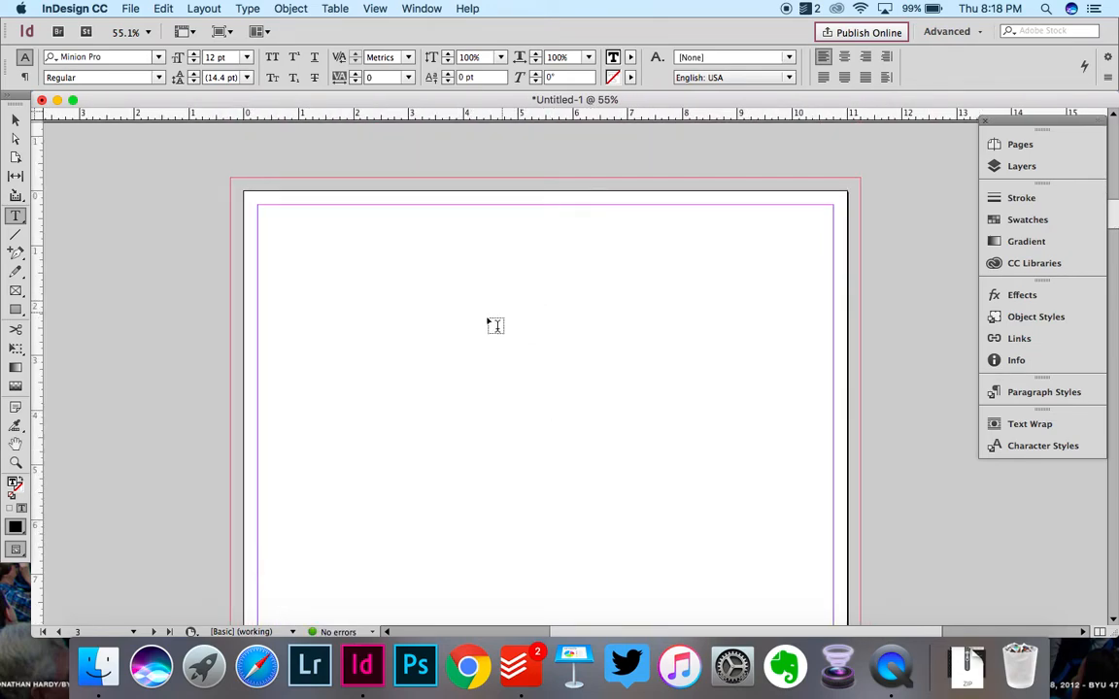
mouse_move(505, 341)
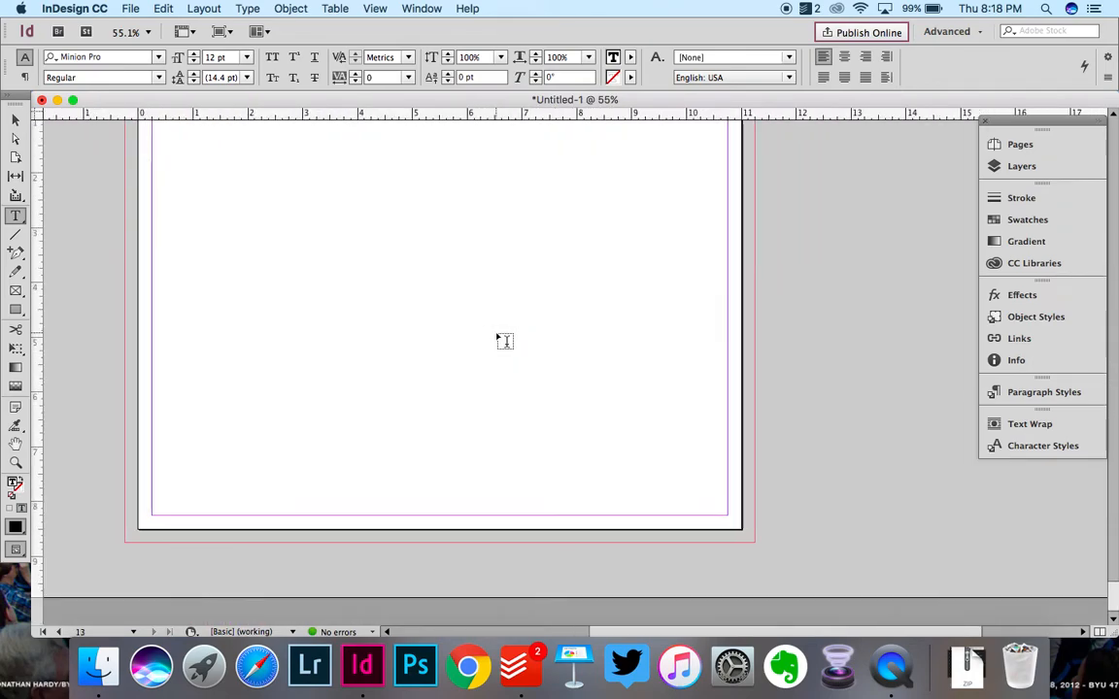
Type 'Ending/copyright page' in a text frame on page 13.
scroll("down", 3)
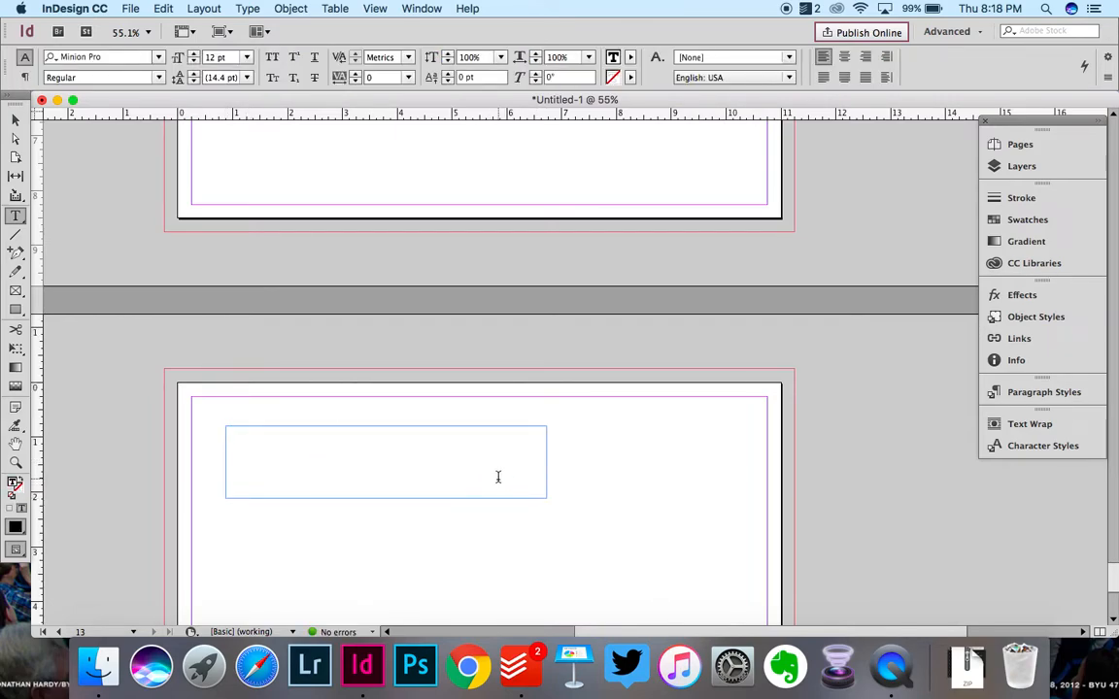
type("Ending/c")
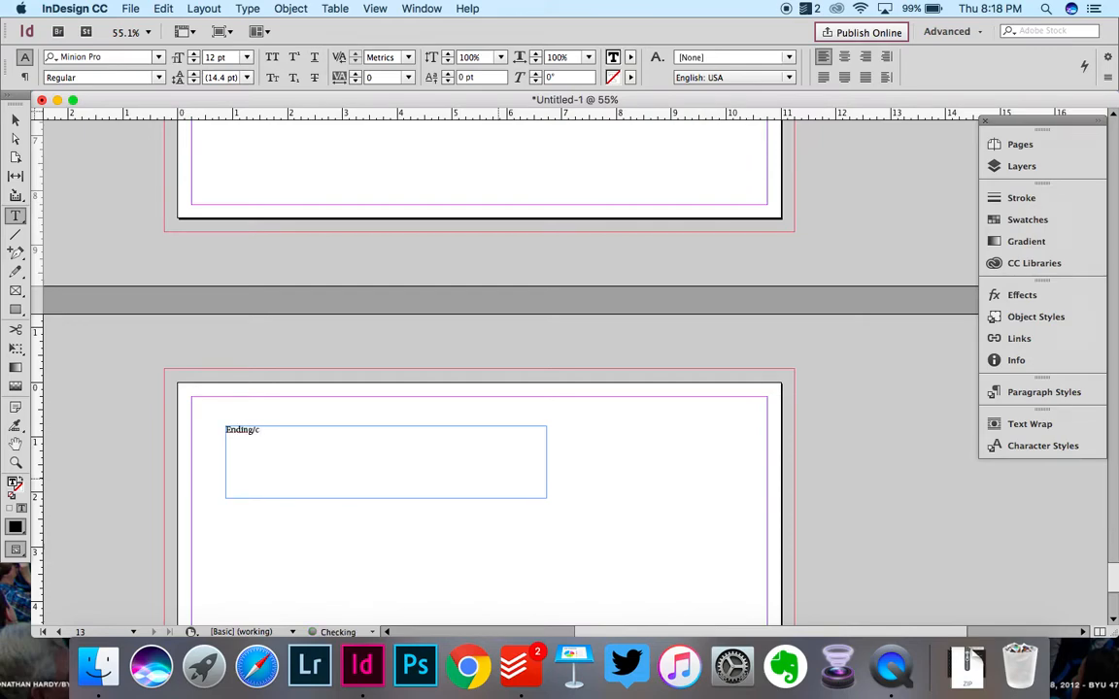
type("opyright page")
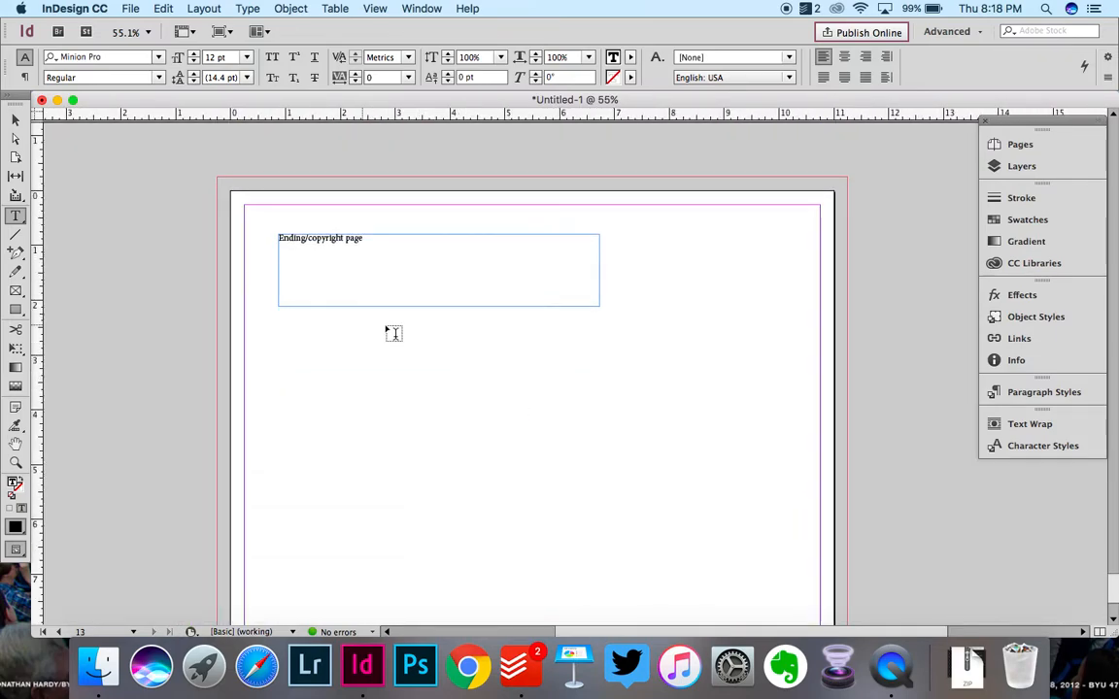
left_click(362, 238)
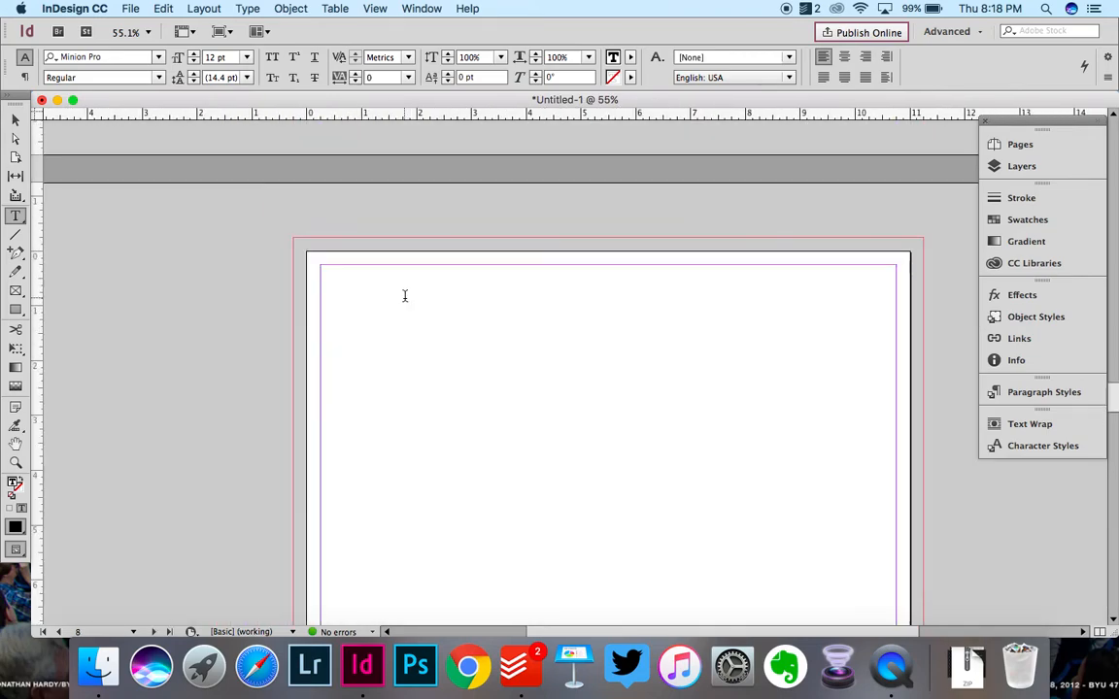
scroll("down", 3)
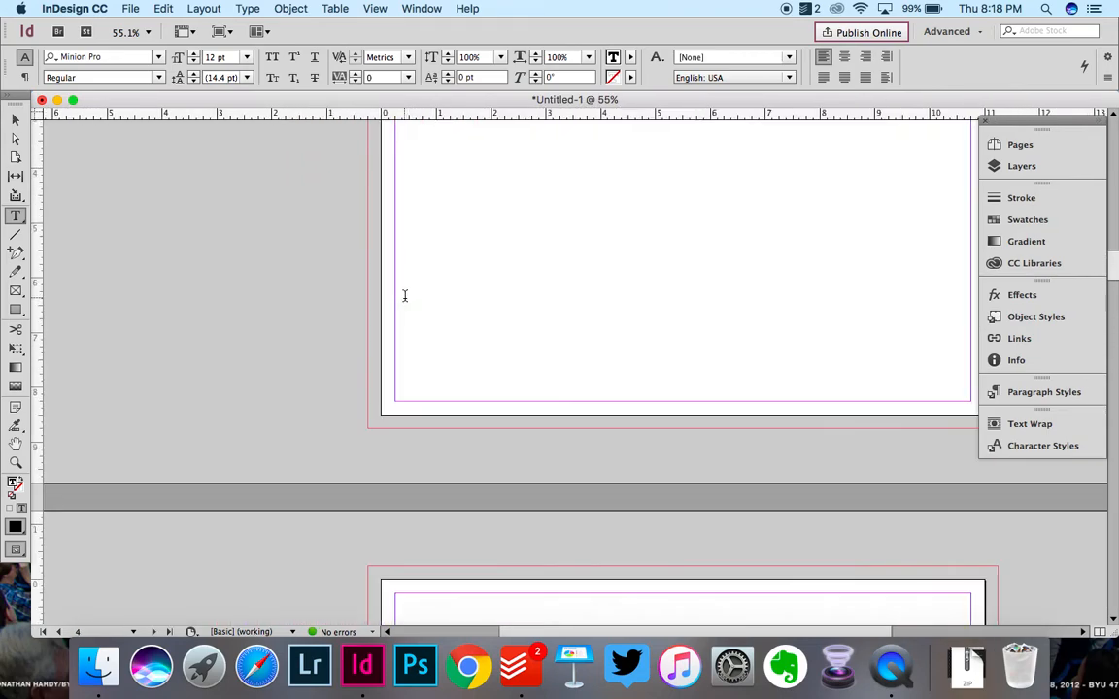